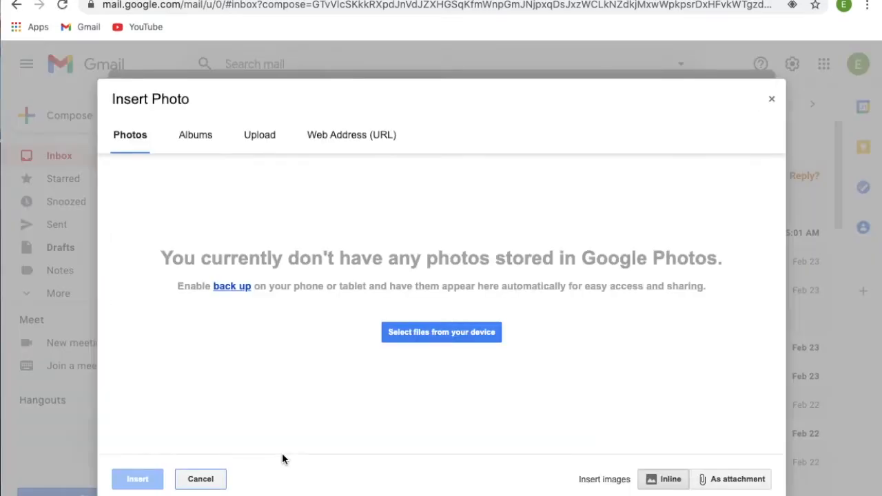
pyautogui.moveTo(343, 149)
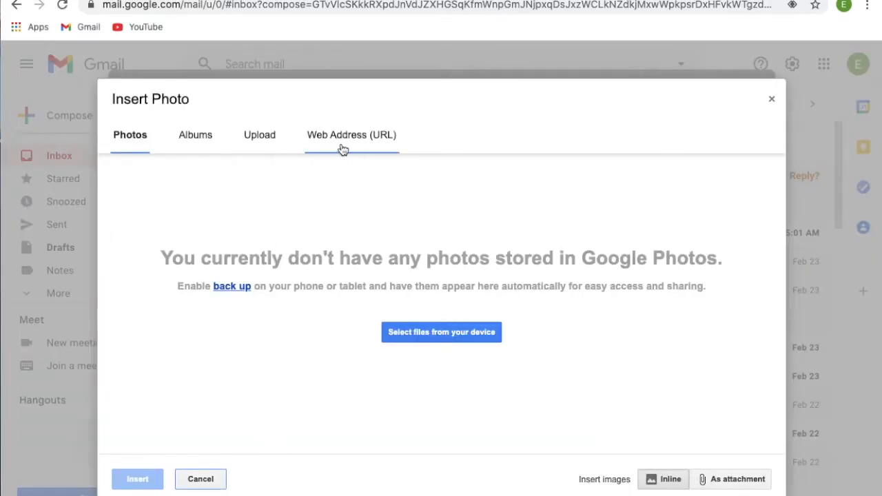
# Step: Switch the Insert Photo dialog to the Web Address (URL) source
pyautogui.click(350, 135)
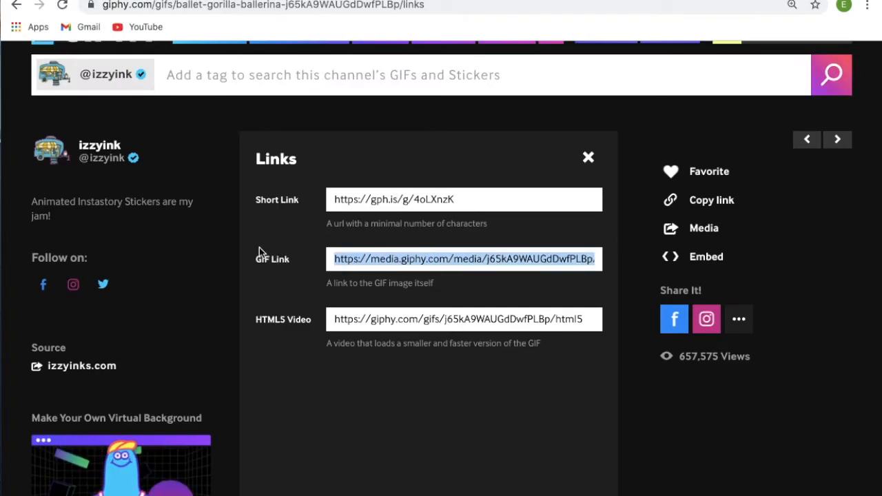
# Step: Copy the ballerina gorilla GIF's direct link from Giphy's Links panel
pyautogui.click(463, 259)
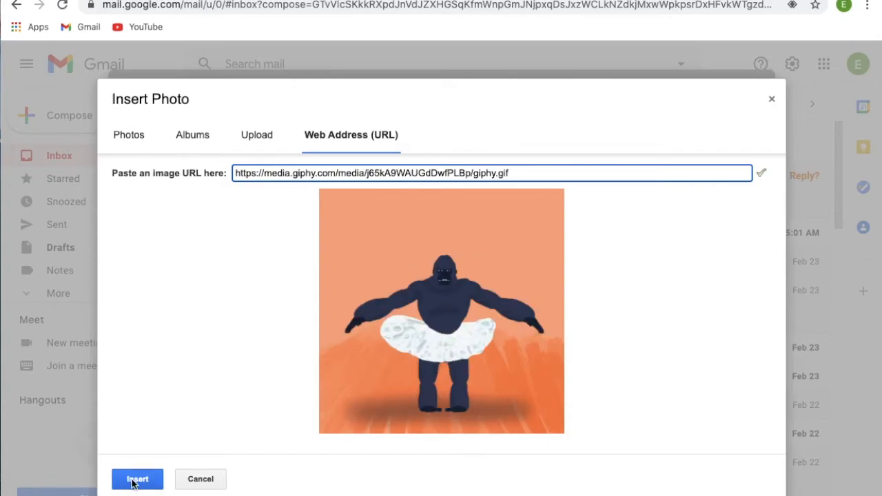
# Step: Insert the previewed ballerina gorilla GIF inline into the draft
pyautogui.click(138, 479)
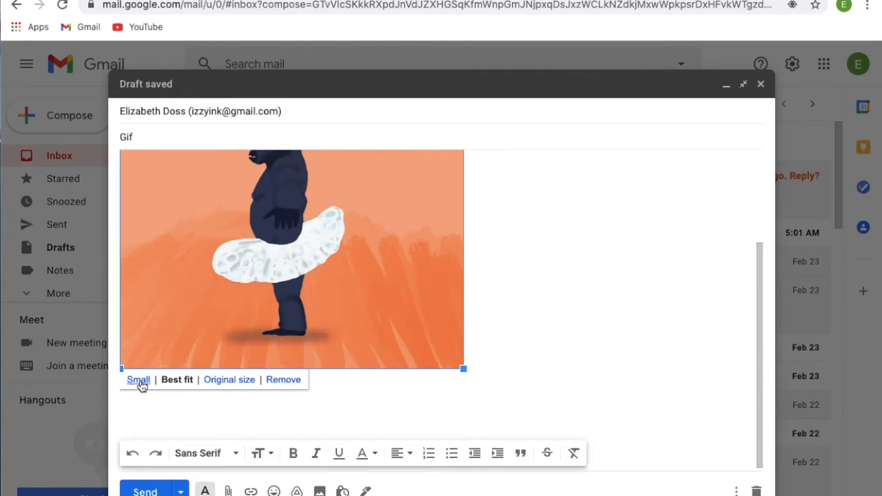
# Step: Resize the inline gorilla GIF to Small using the size options beneath it
pyautogui.click(137, 381)
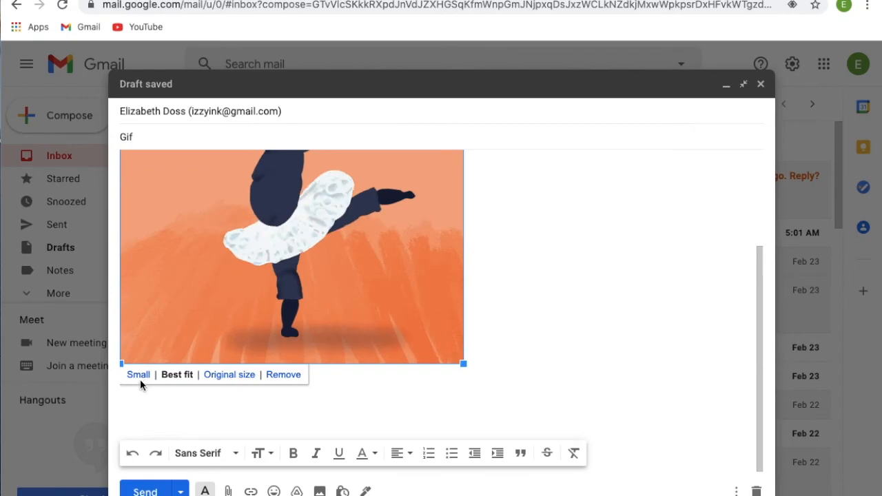
pyautogui.click(138, 375)
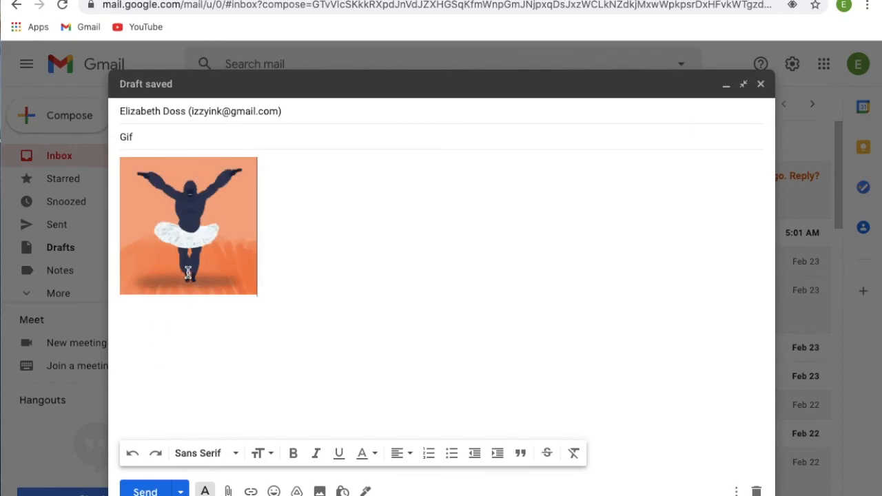